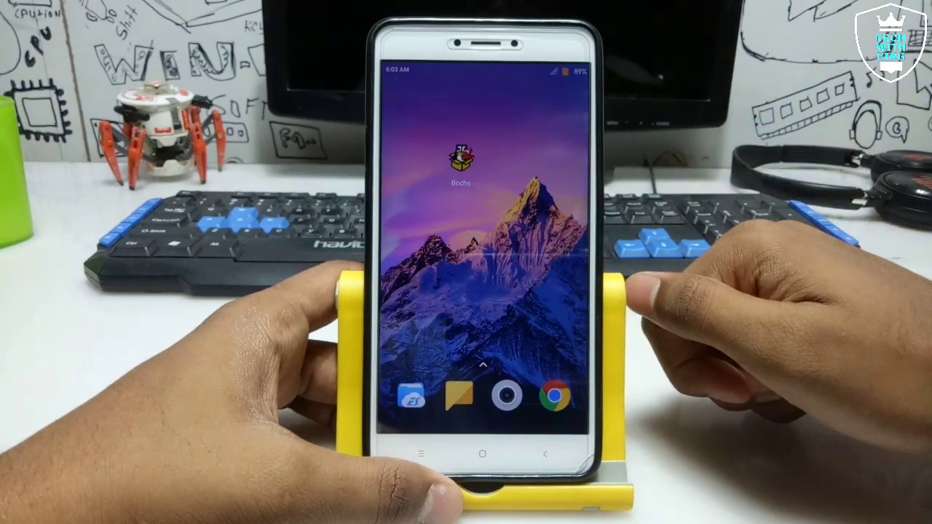
{"action": "mouse_move", "coordinate": [655, 291]}
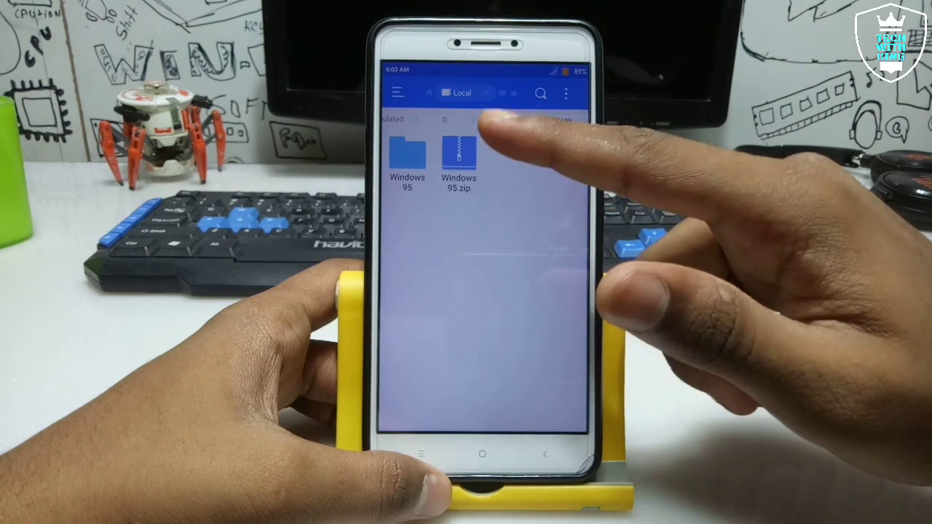
- Open the extracted Windows 95 folder, dismiss the recycle-bin prompt for Windows 95.img, and go Home
{"action": "left_click", "coordinate": [459, 153]}
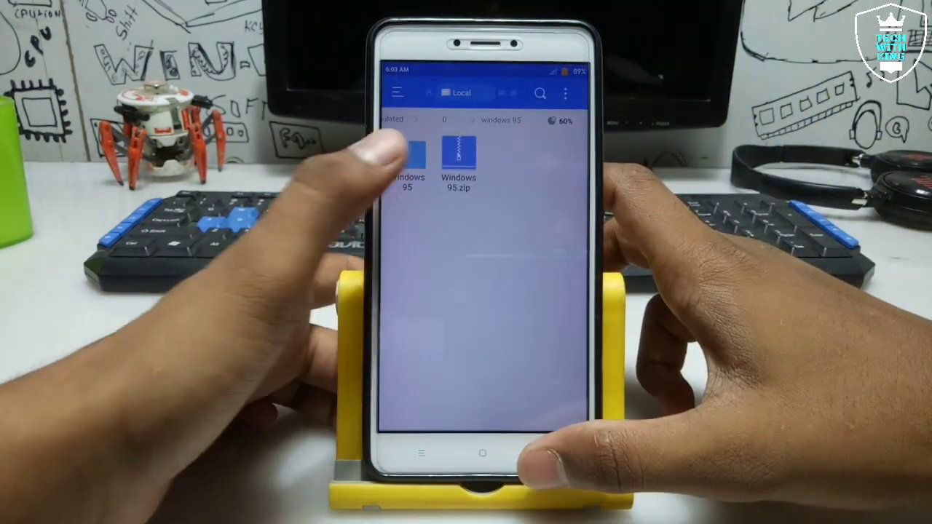
{"action": "left_click", "coordinate": [406, 156]}
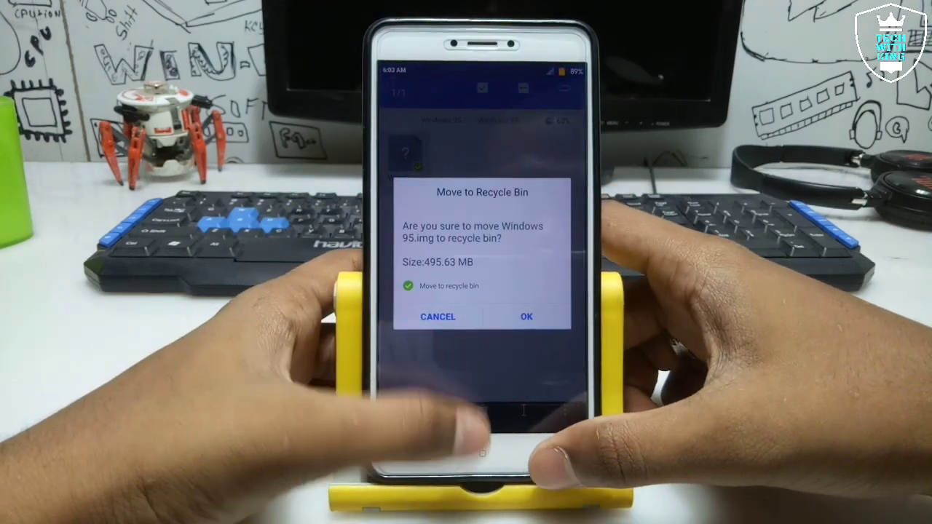
{"action": "left_click", "coordinate": [526, 316]}
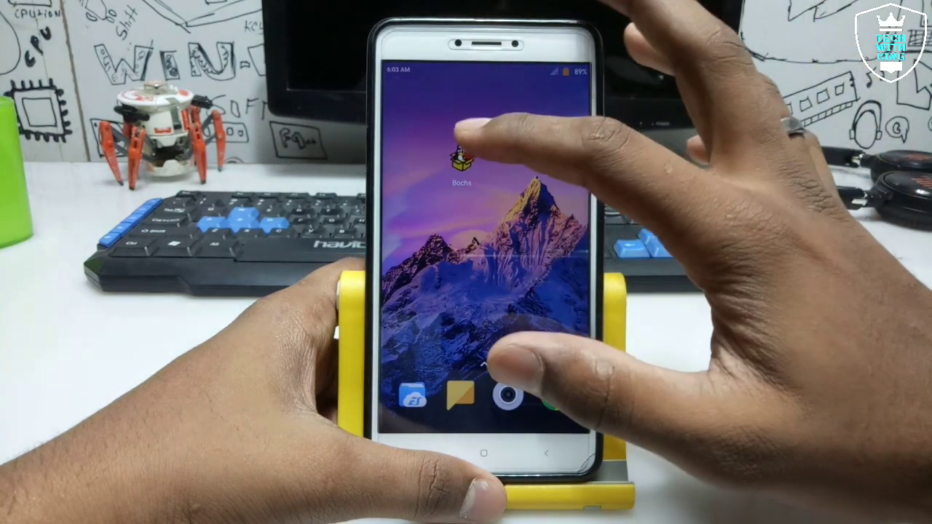
- In Bochs, enable ata0-master with Windows 95.img as its disk image, then view hardware settings
{"action": "left_click", "coordinate": [460, 159]}
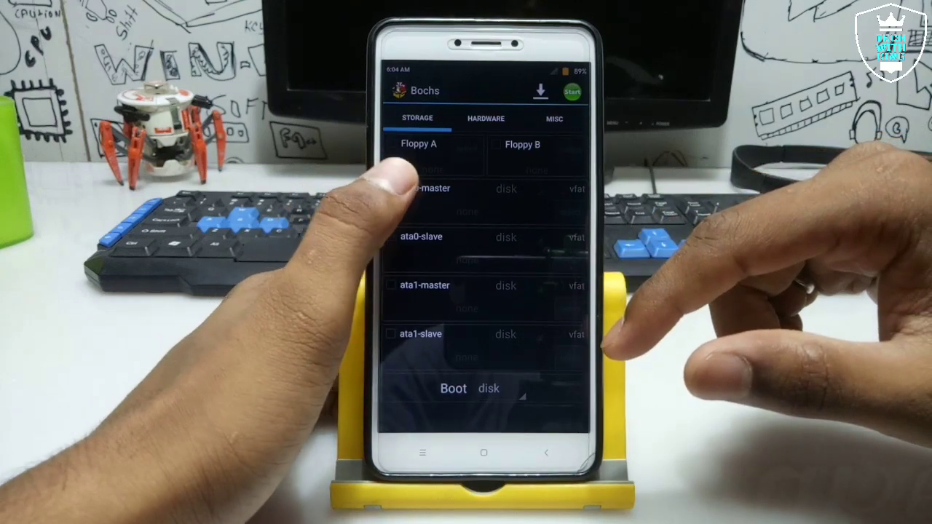
{"action": "left_click", "coordinate": [389, 189]}
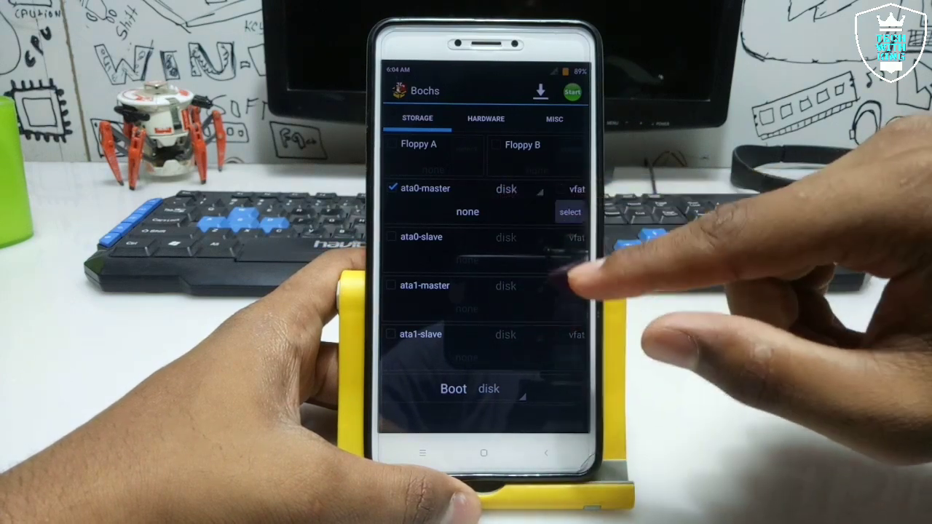
{"action": "left_click", "coordinate": [569, 212]}
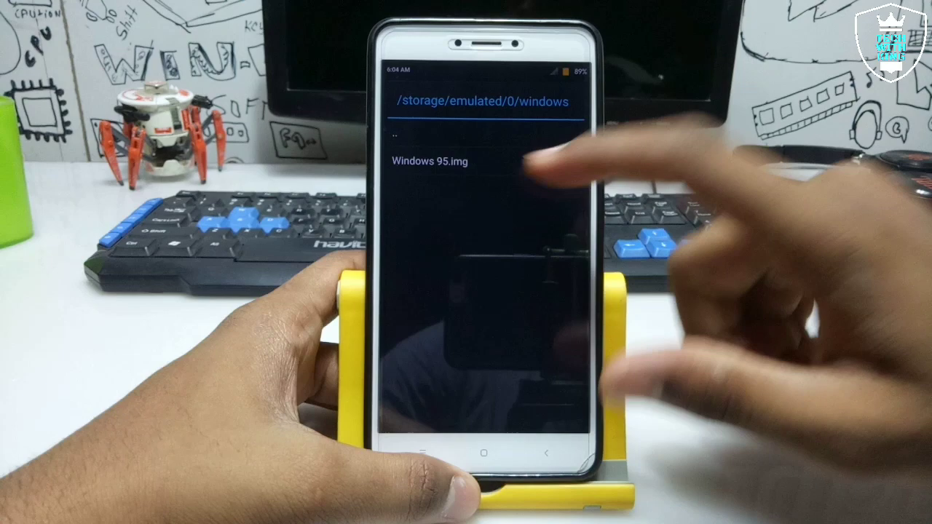
{"action": "left_click", "coordinate": [429, 161]}
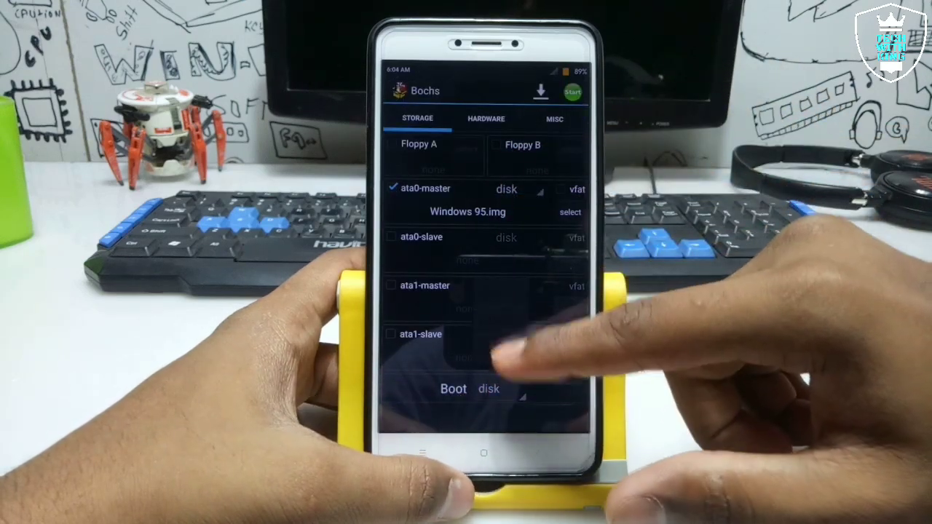
{"action": "left_click", "coordinate": [485, 119]}
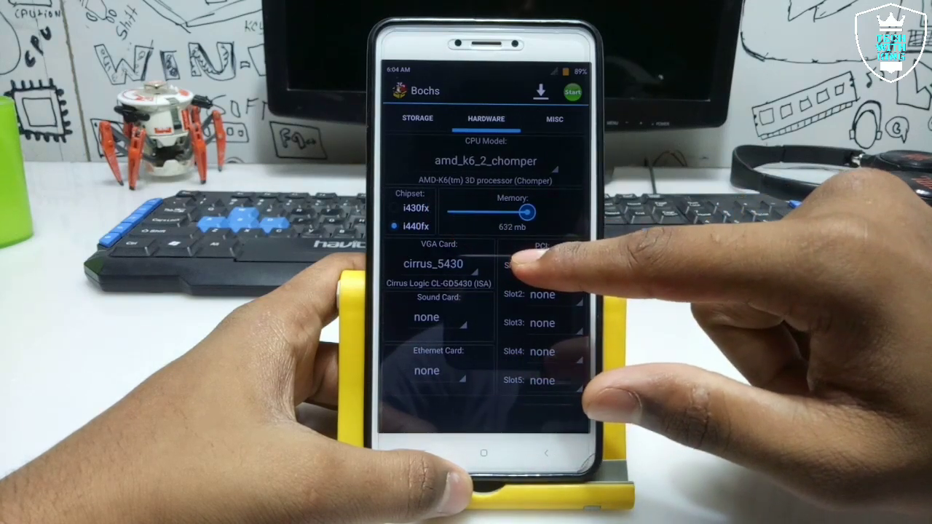
- Slide the Bochs memory setting to 600 MB and switch to MISC settings
{"action": "left_click_drag", "start_coordinate": [527, 211], "coordinate": [517, 211]}
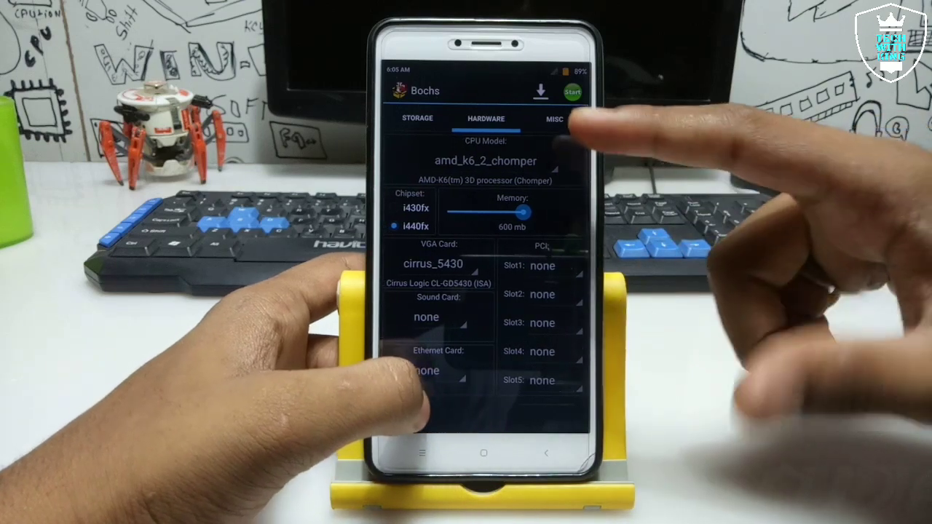
{"action": "left_click", "coordinate": [553, 118]}
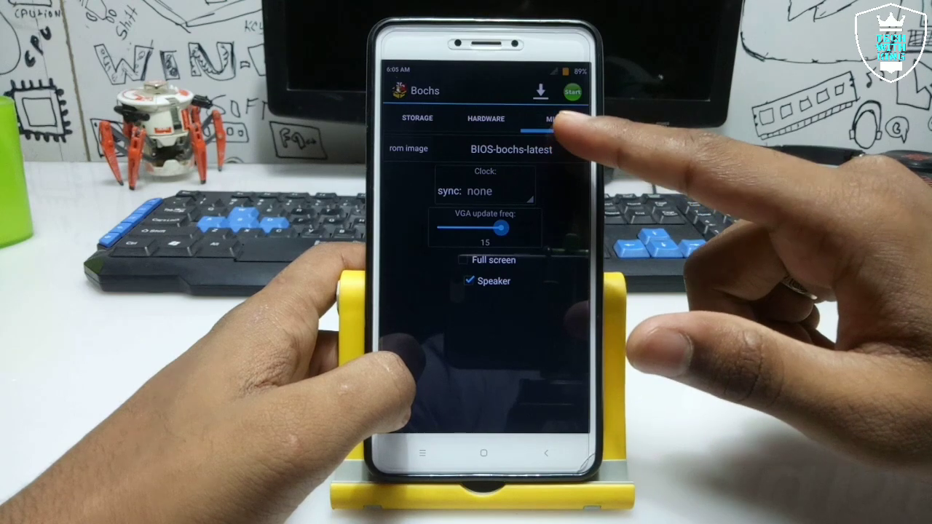
- Enable Full screen on MISC, then recheck the STORAGE and HARDWARE tabs
{"action": "left_click", "coordinate": [553, 119]}
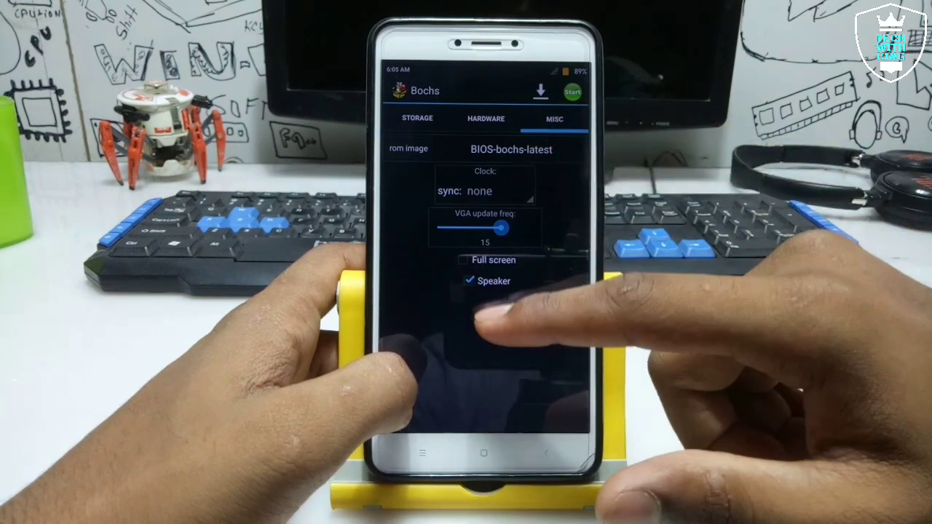
{"action": "left_click", "coordinate": [463, 259]}
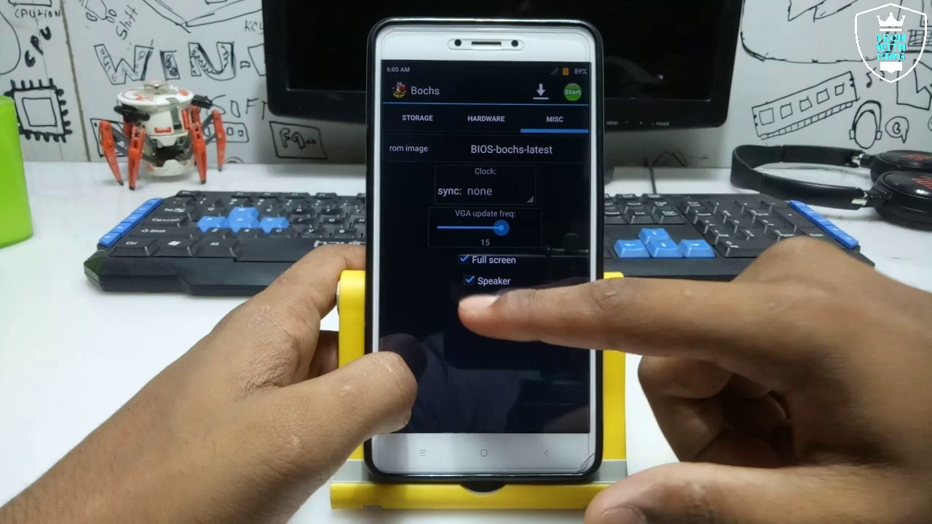
{"action": "left_click", "coordinate": [417, 118]}
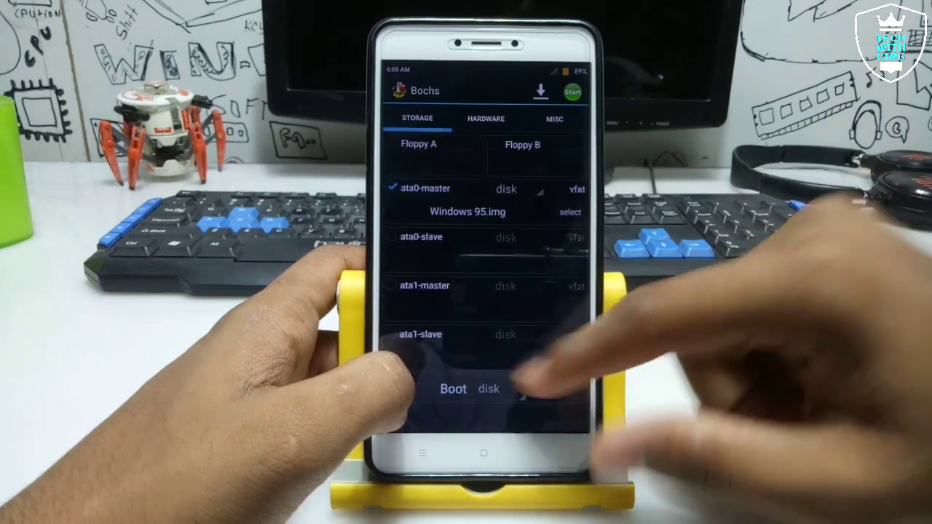
{"action": "left_click", "coordinate": [485, 119]}
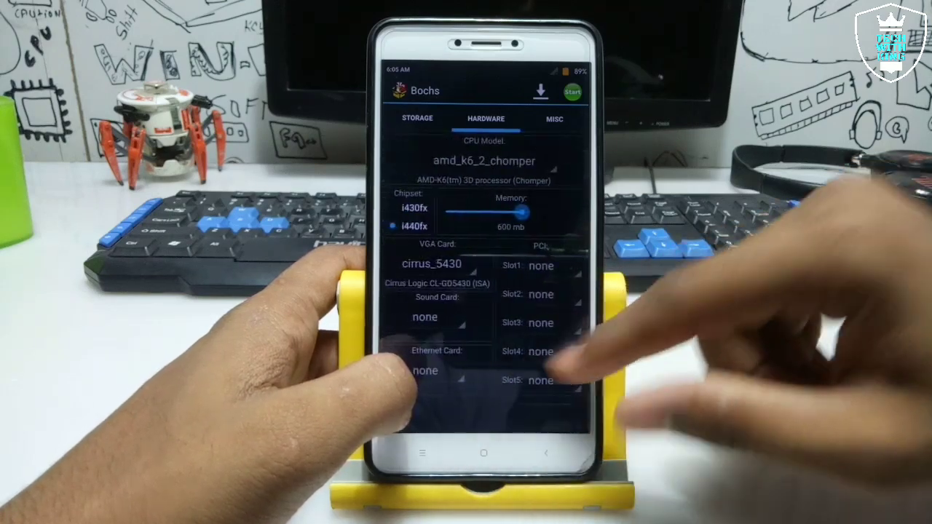
{"action": "left_click", "coordinate": [417, 118]}
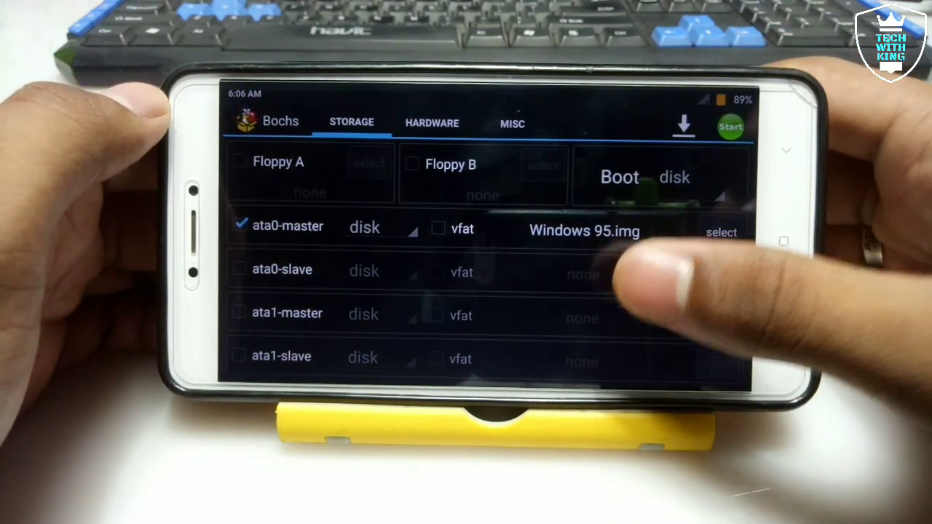
- Check the cirrus_5446 VGA card under HARDWARE, return to STORAGE, and start the Windows 95 machine
{"action": "left_click", "coordinate": [432, 122]}
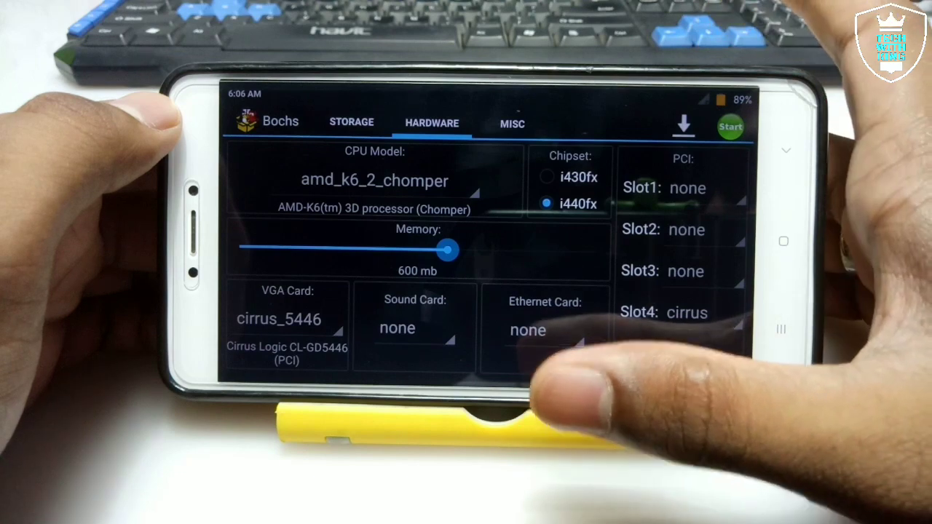
{"action": "left_click", "coordinate": [351, 122]}
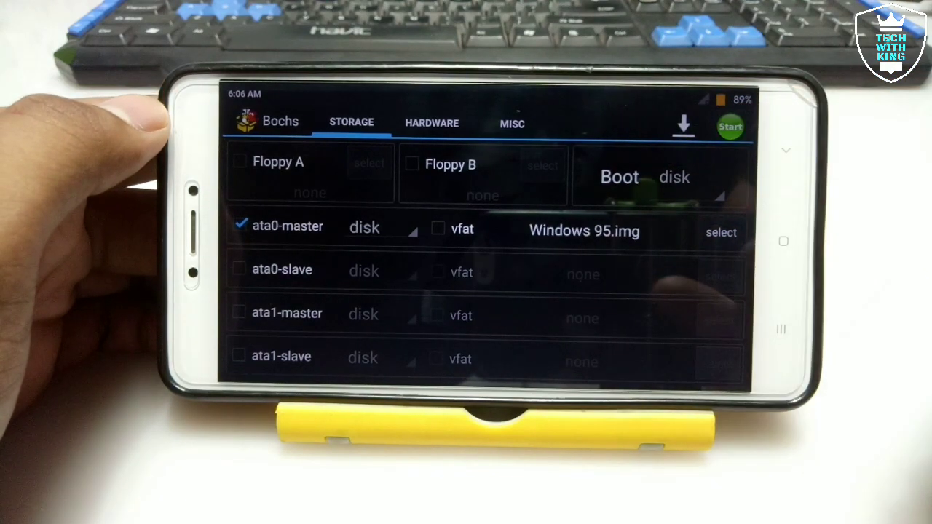
{"action": "left_click", "coordinate": [729, 127]}
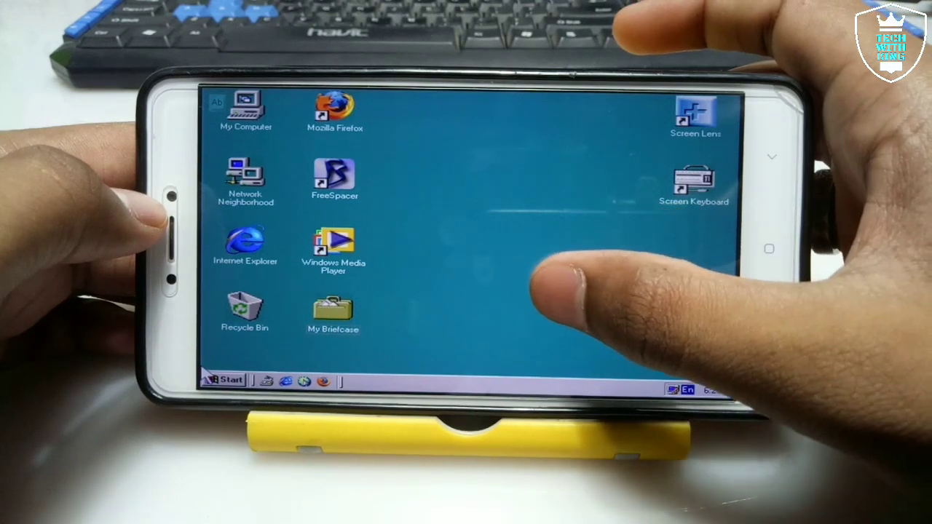
- Open Start > Programs and browse the program groups, including Online Services
{"action": "left_click", "coordinate": [230, 379]}
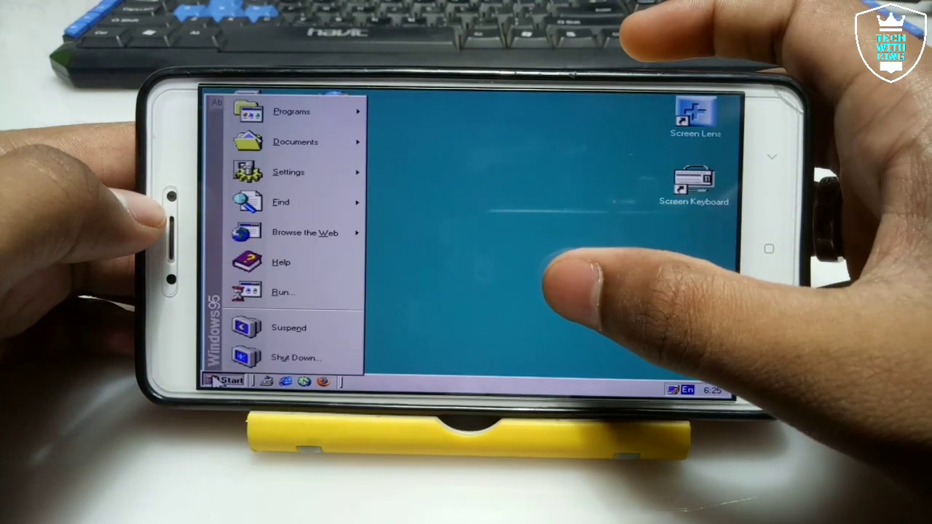
{"action": "left_click", "coordinate": [291, 112]}
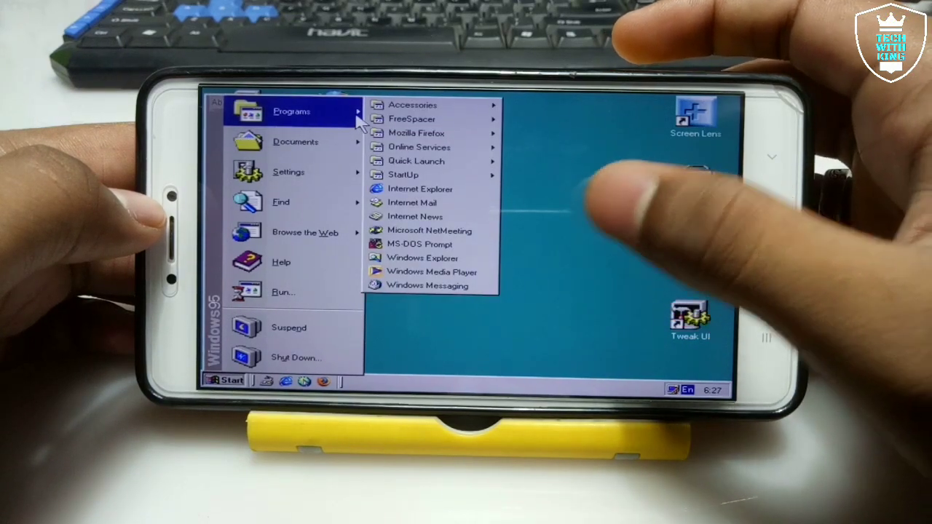
{"action": "mouse_move", "coordinate": [411, 119]}
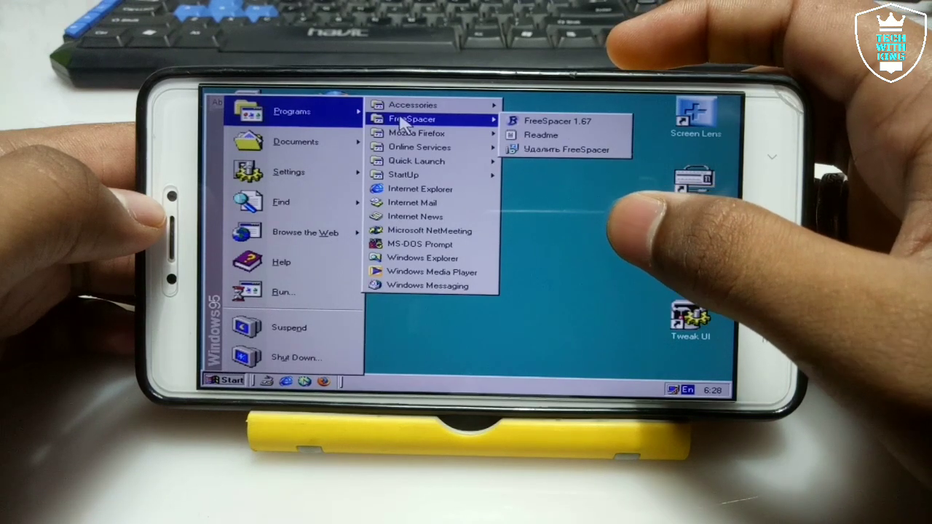
{"action": "left_click", "coordinate": [412, 104]}
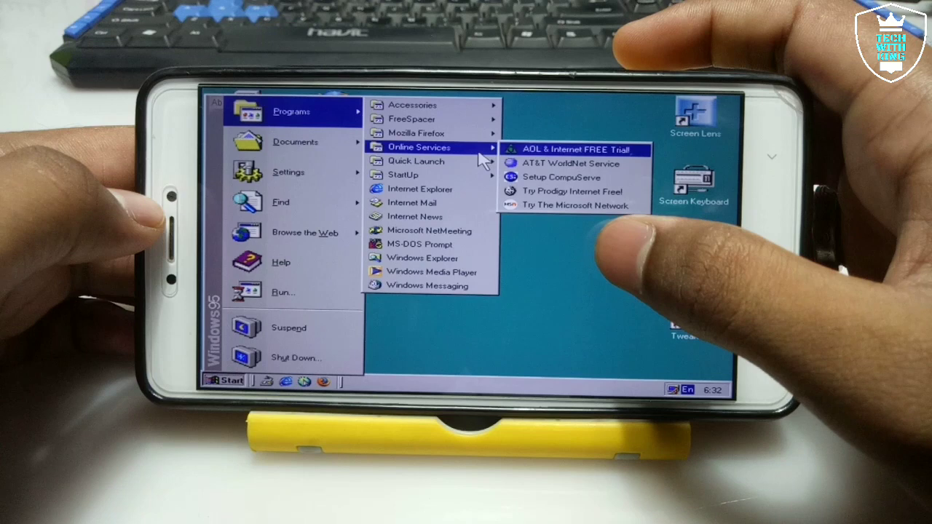
{"action": "mouse_move", "coordinate": [415, 161]}
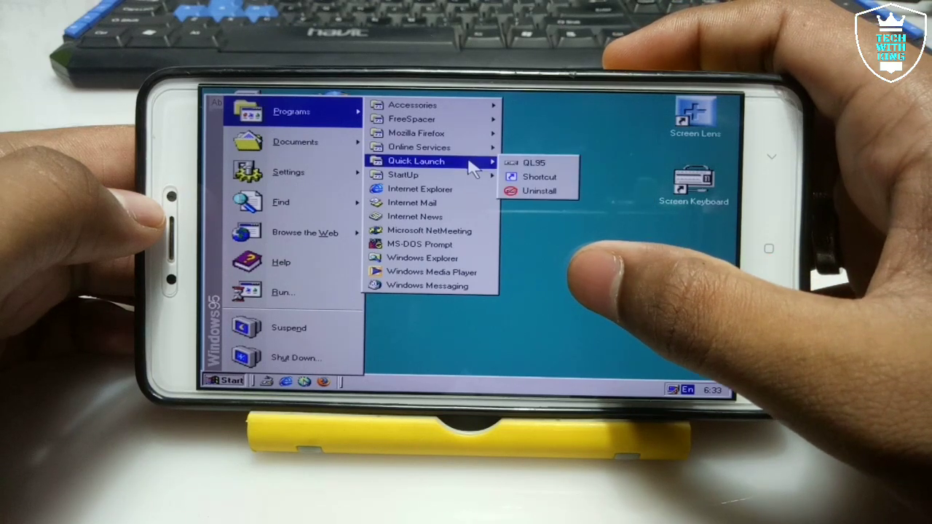
{"action": "mouse_move", "coordinate": [403, 175]}
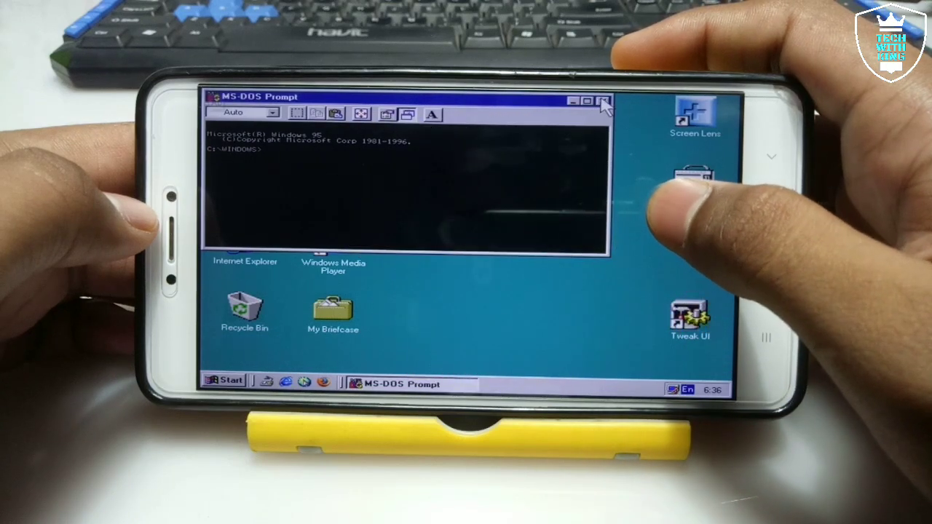
- Close MS-DOS Prompt and launch Notepad from Start > Programs > Accessories
{"action": "left_click", "coordinate": [593, 101]}
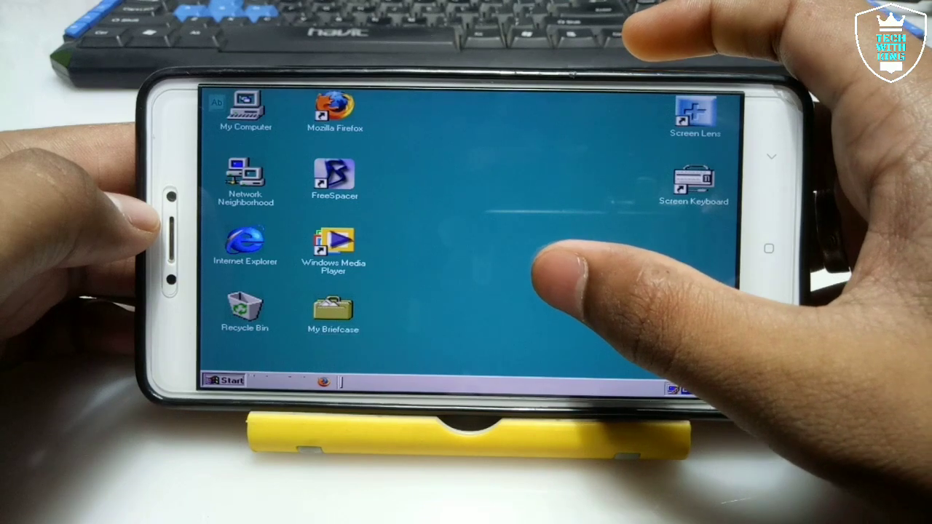
{"action": "left_click", "coordinate": [223, 380]}
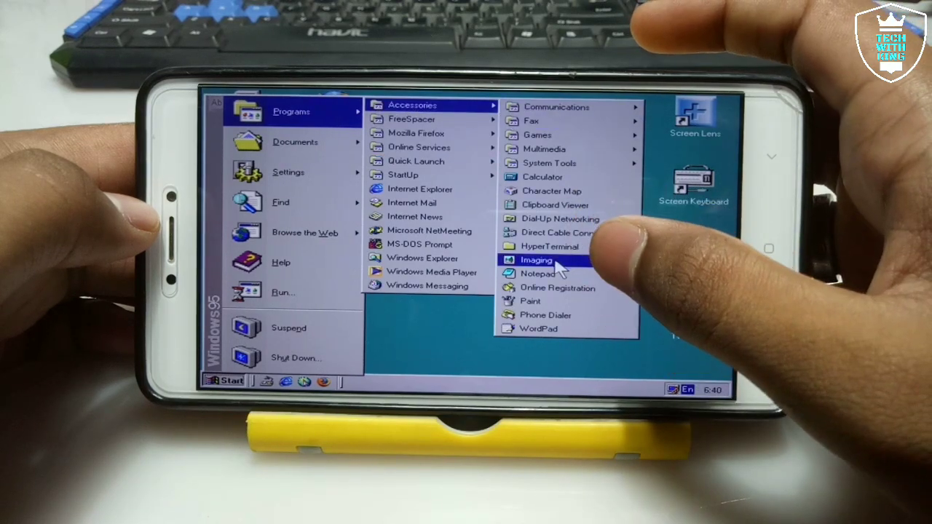
{"action": "left_click", "coordinate": [536, 273]}
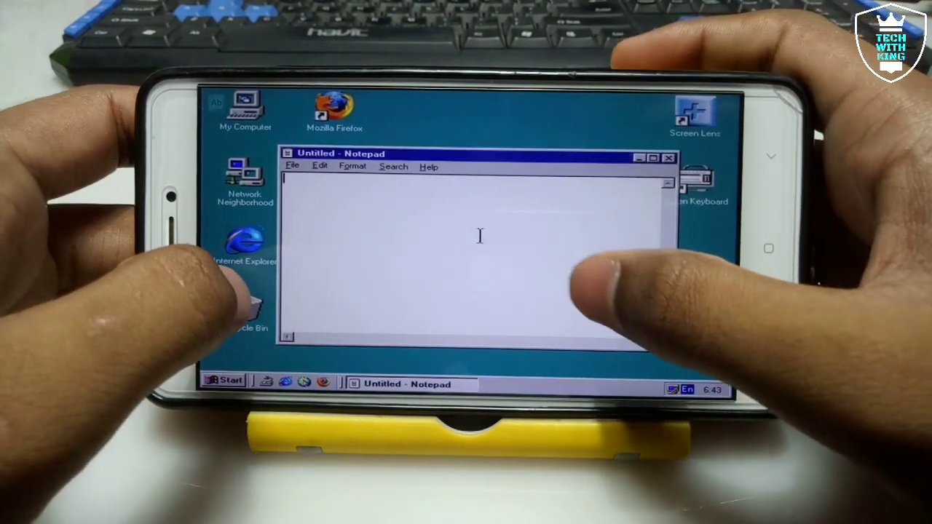
- Type 'kfjfjs' into Notepad with the on-screen keyboard, then close Notepad
{"action": "left_click", "coordinate": [479, 237]}
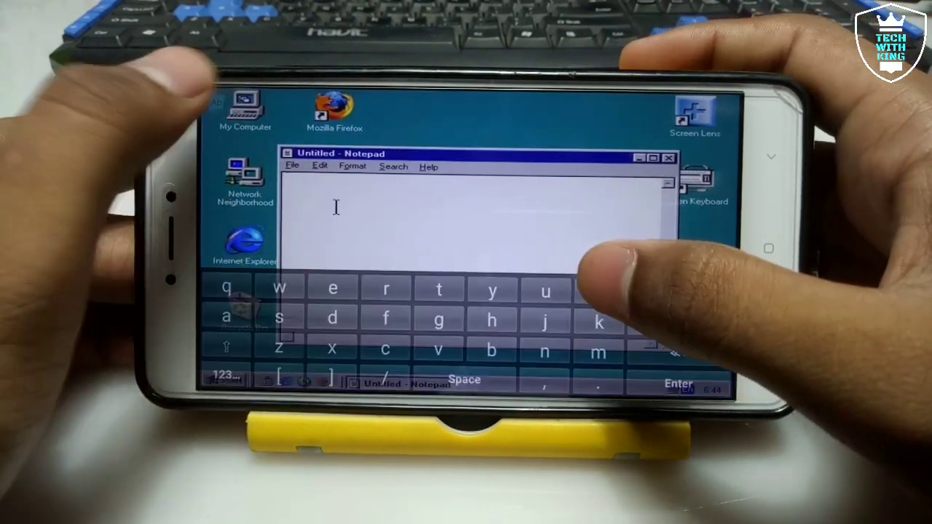
{"action": "type", "text": "kfjfjsms"}
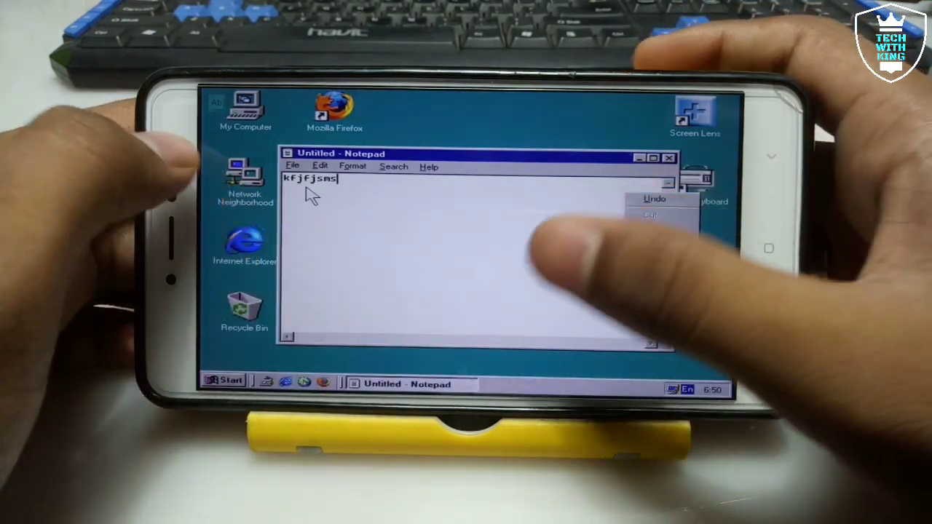
{"action": "left_click", "coordinate": [229, 379]}
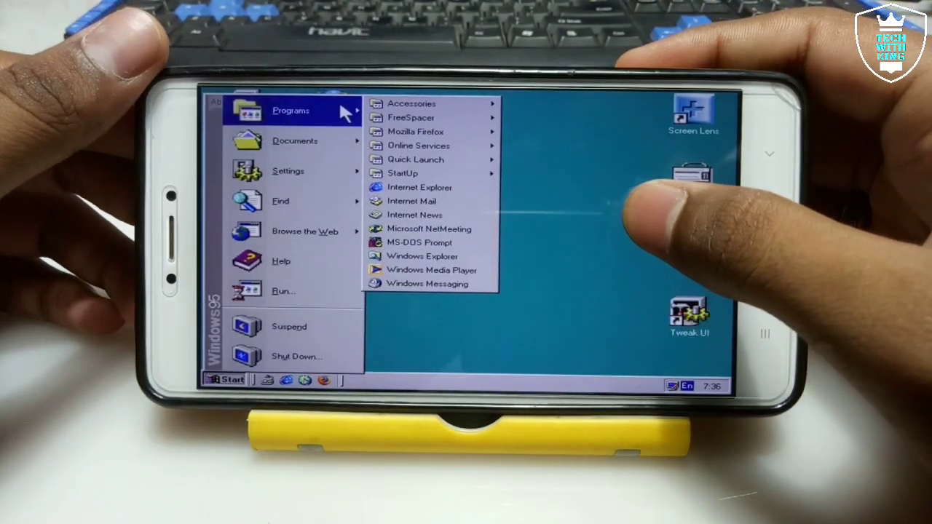
{"action": "left_click", "coordinate": [412, 103]}
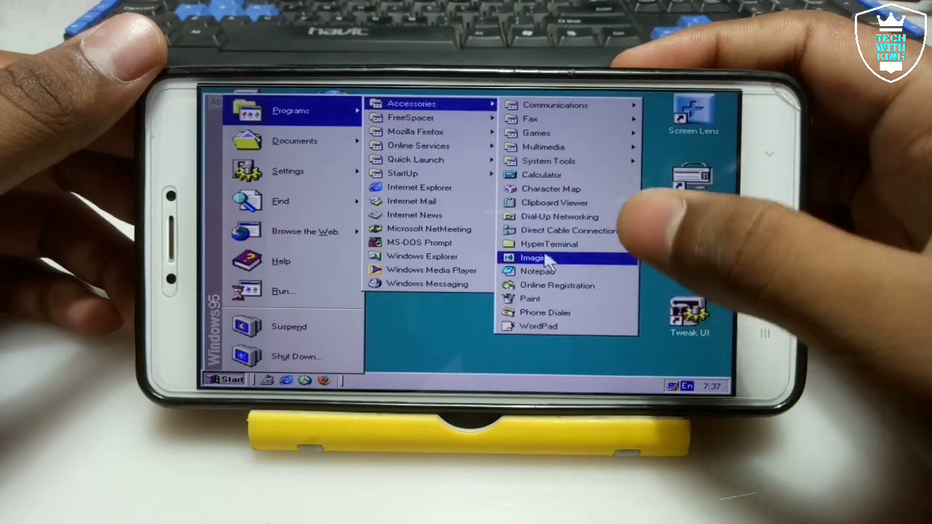
{"action": "left_click", "coordinate": [532, 257]}
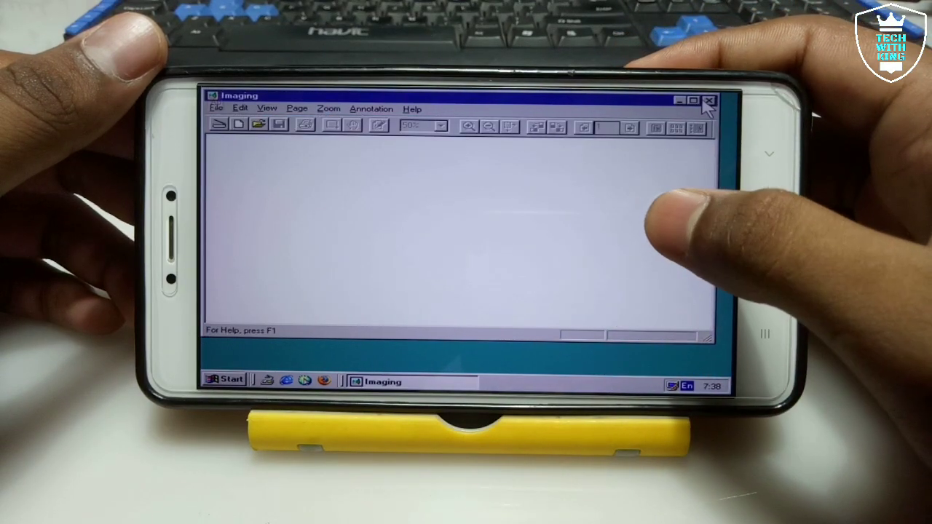
{"action": "left_click", "coordinate": [708, 100]}
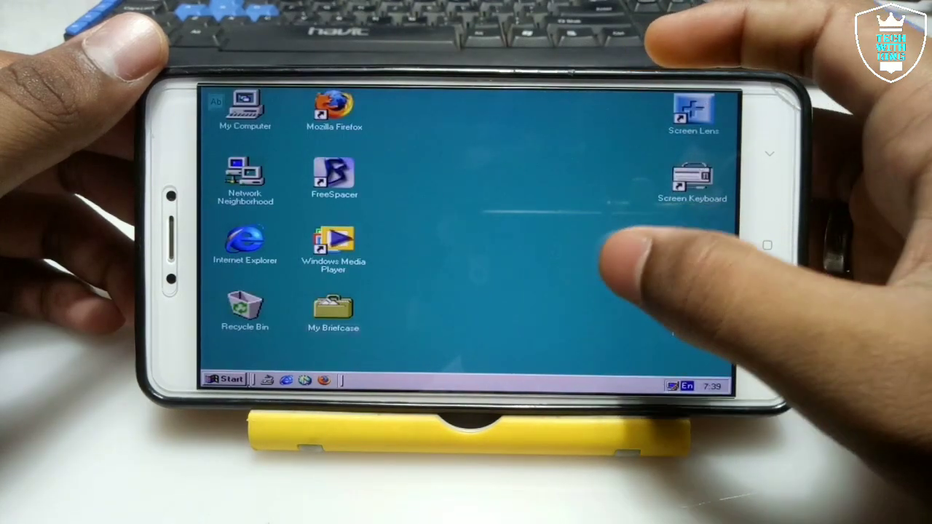
{"action": "left_click", "coordinate": [230, 379]}
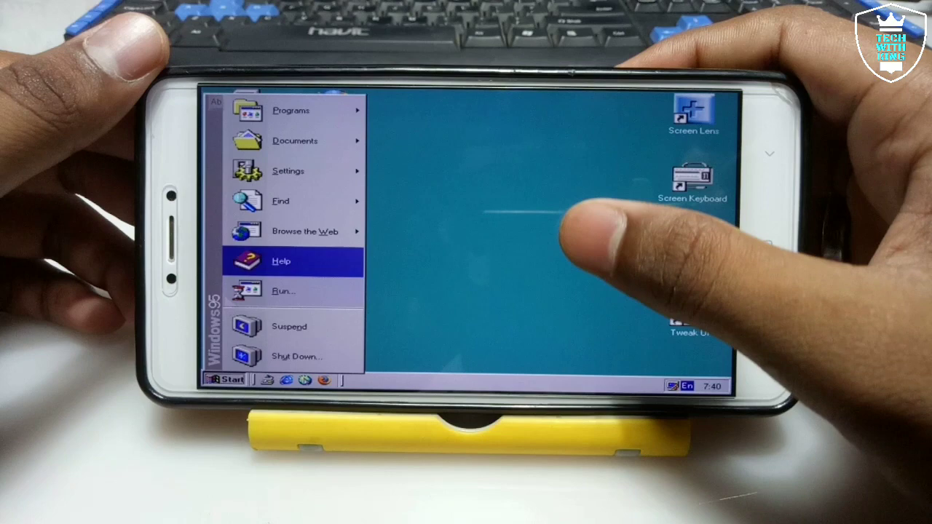
{"action": "left_click", "coordinate": [287, 170]}
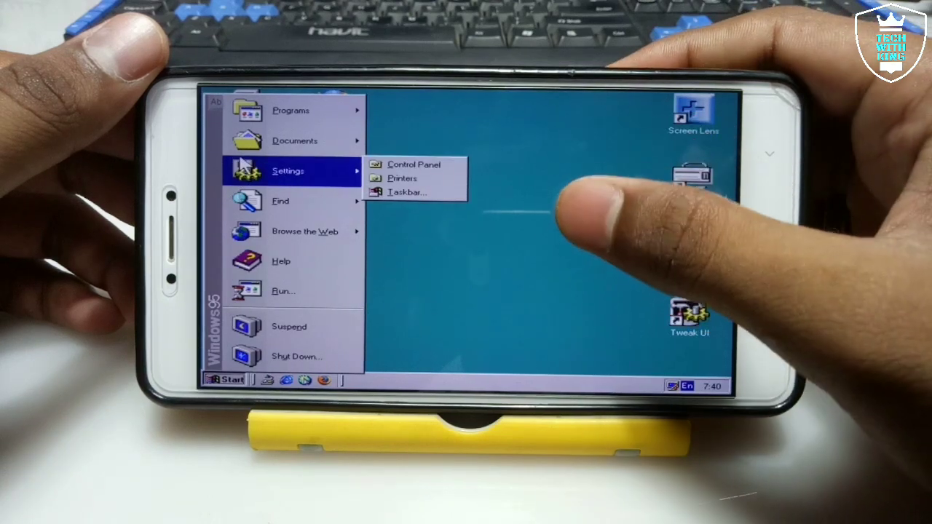
{"action": "left_click", "coordinate": [291, 110]}
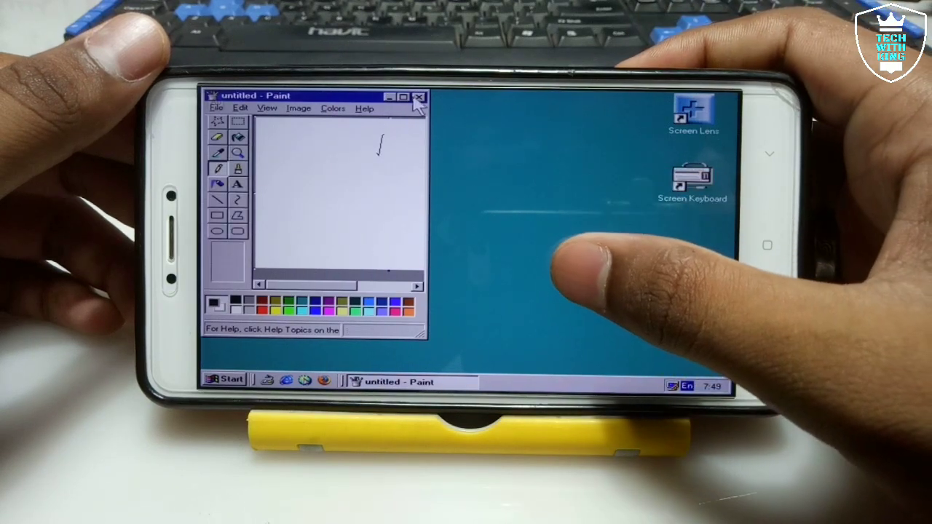
{"action": "left_click", "coordinate": [402, 96]}
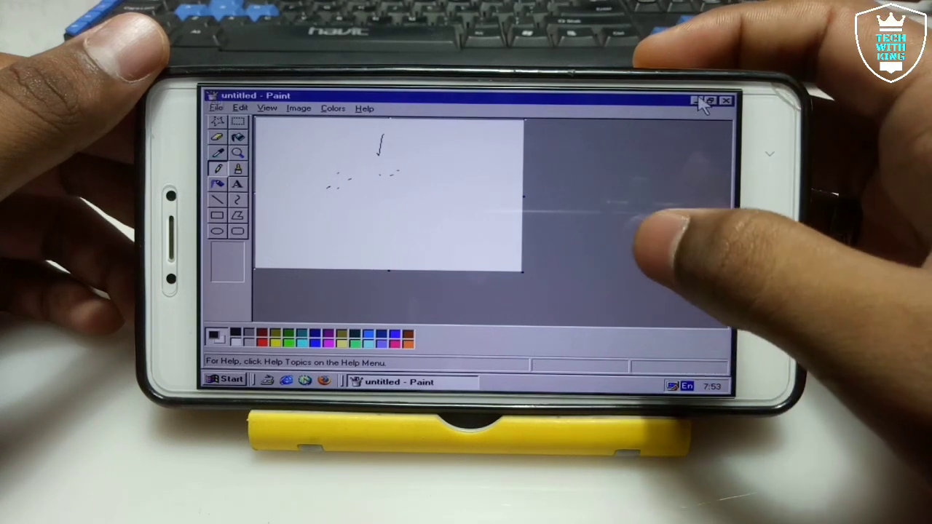
{"action": "left_click", "coordinate": [726, 101]}
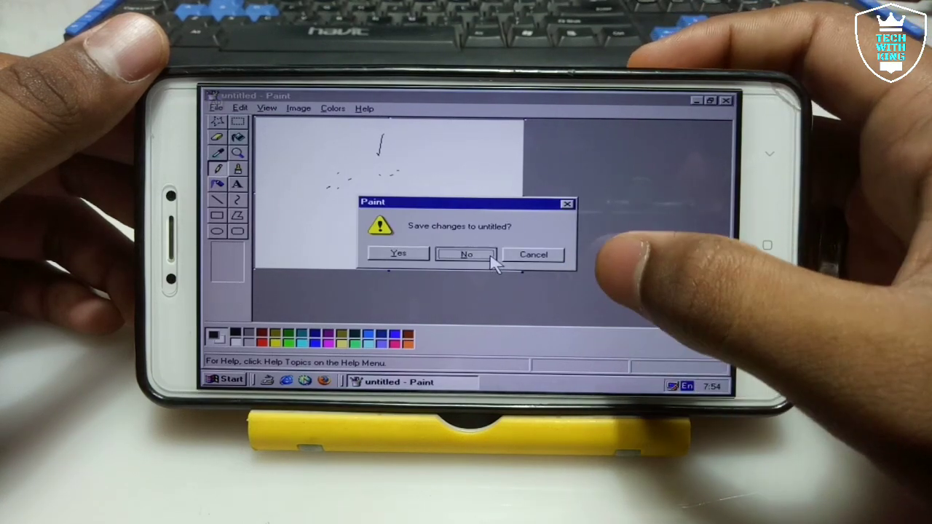
{"action": "left_click", "coordinate": [466, 254]}
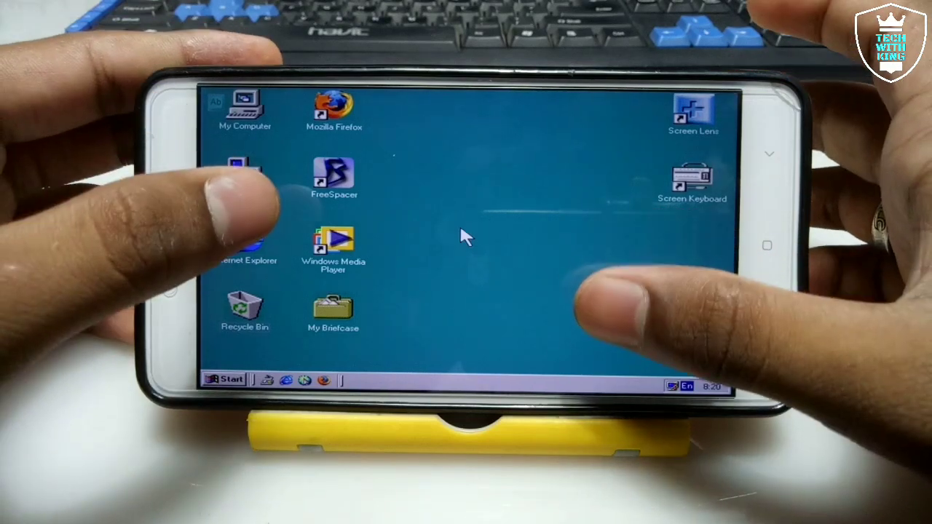